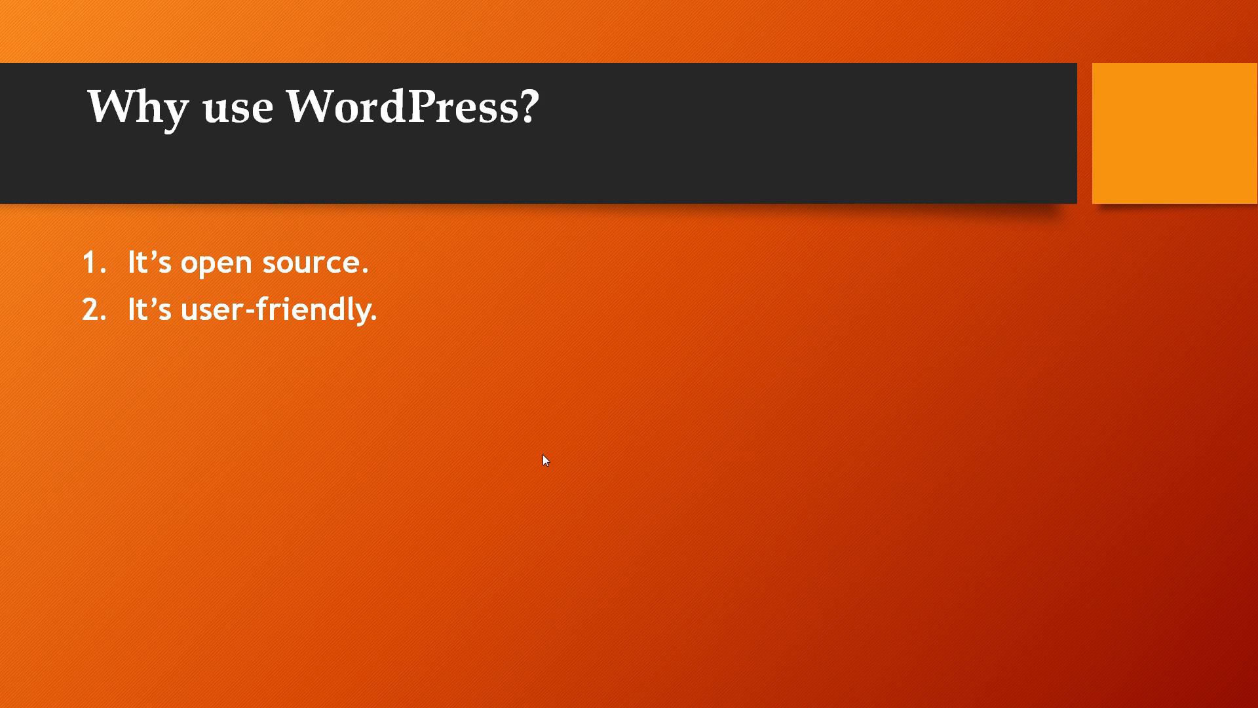
text(It's flexible and extensible.)
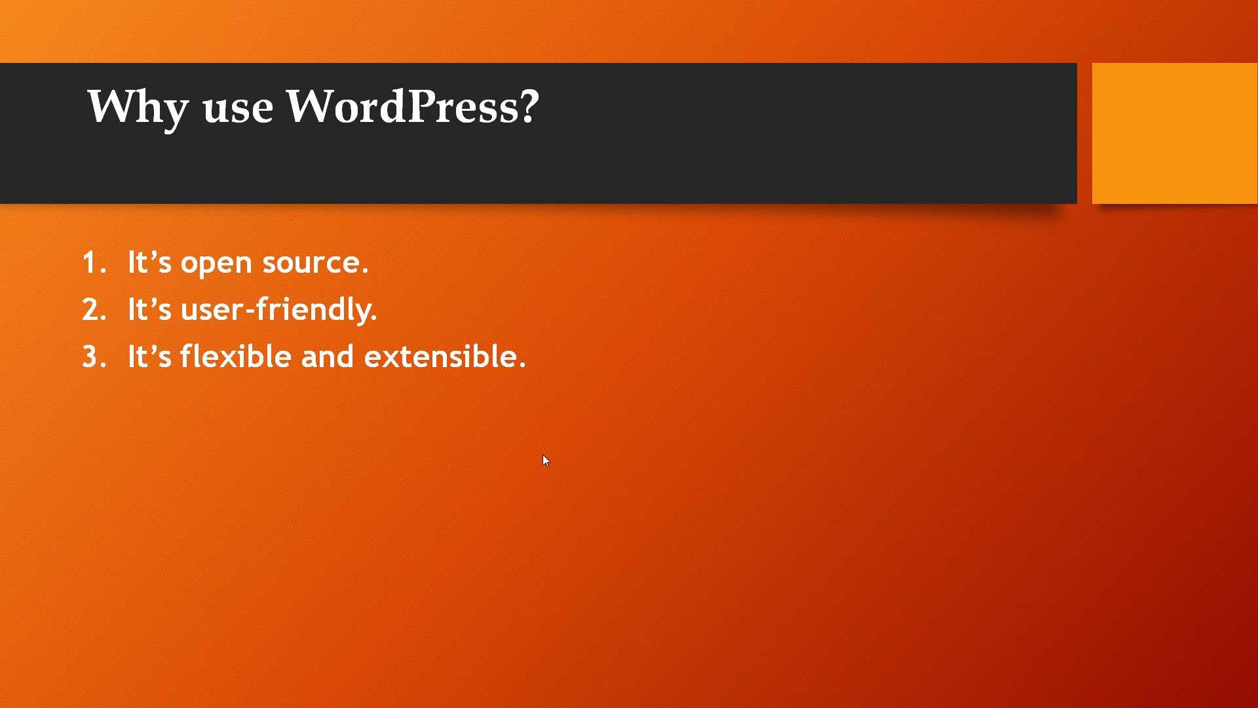
text(Support options.)
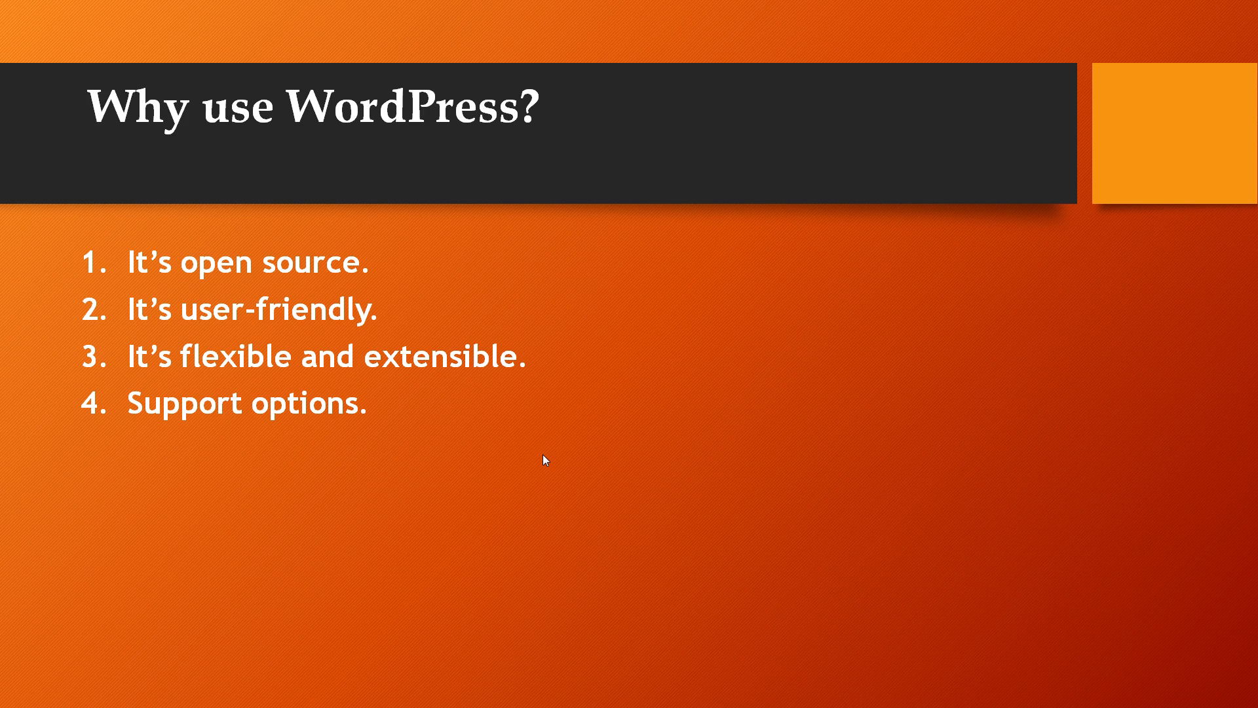
text(SEO friendly.)
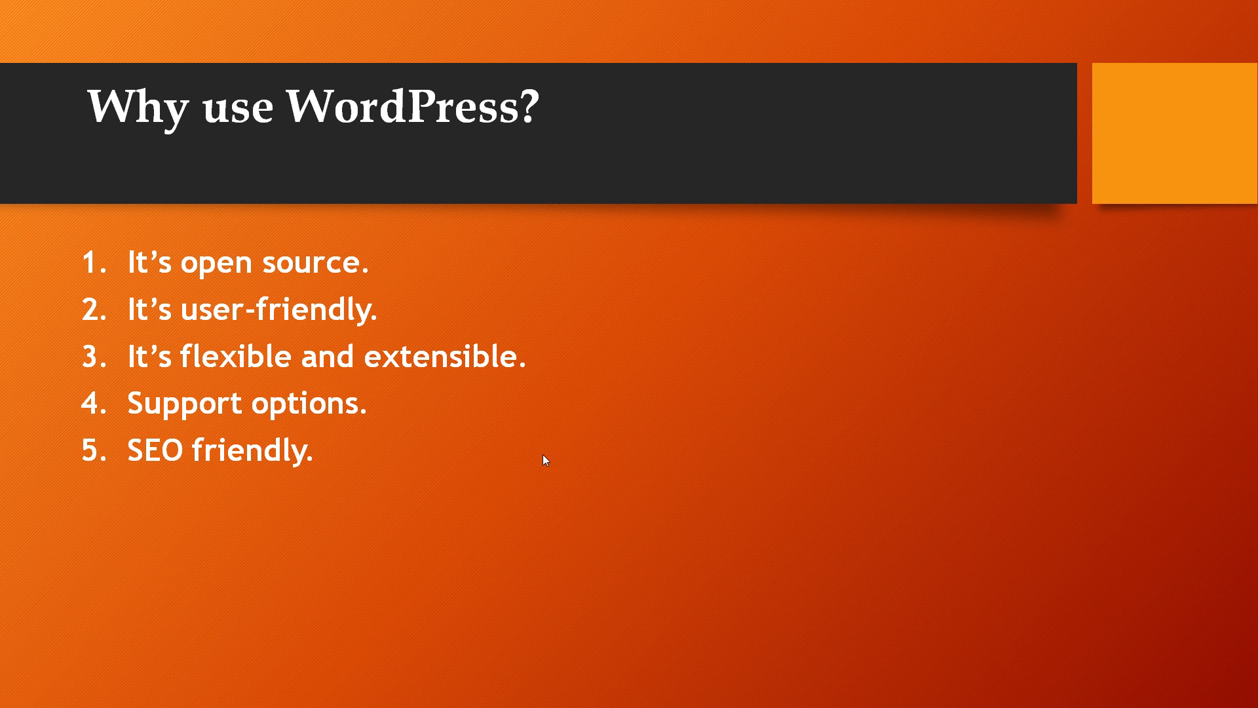